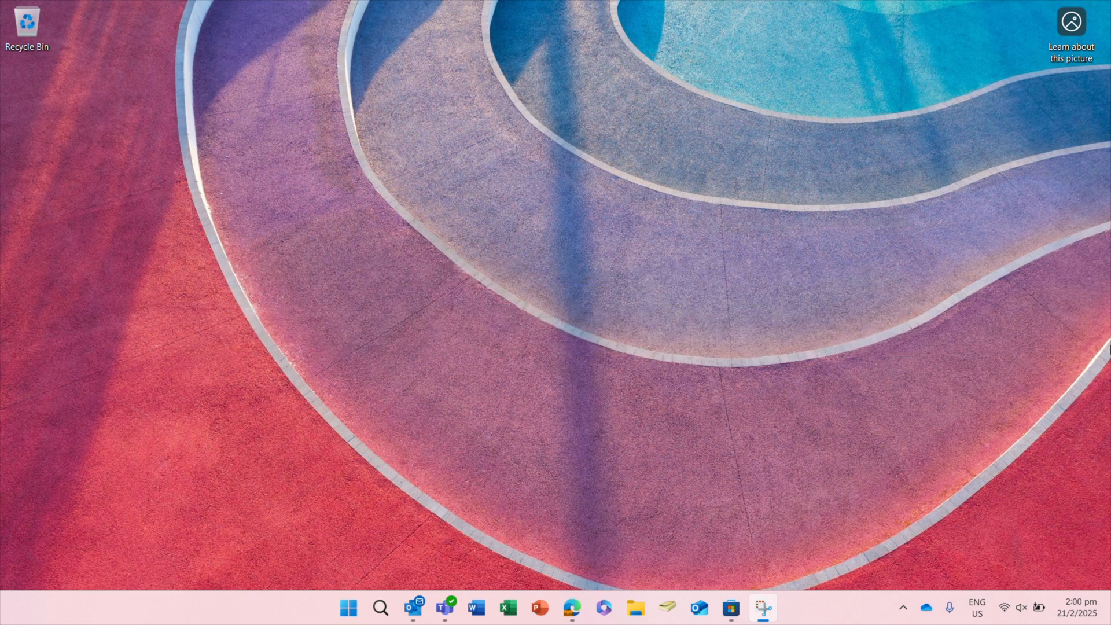
Open an InPrivate Edge window and browse to windows365.microsoft.com
click(540, 608)
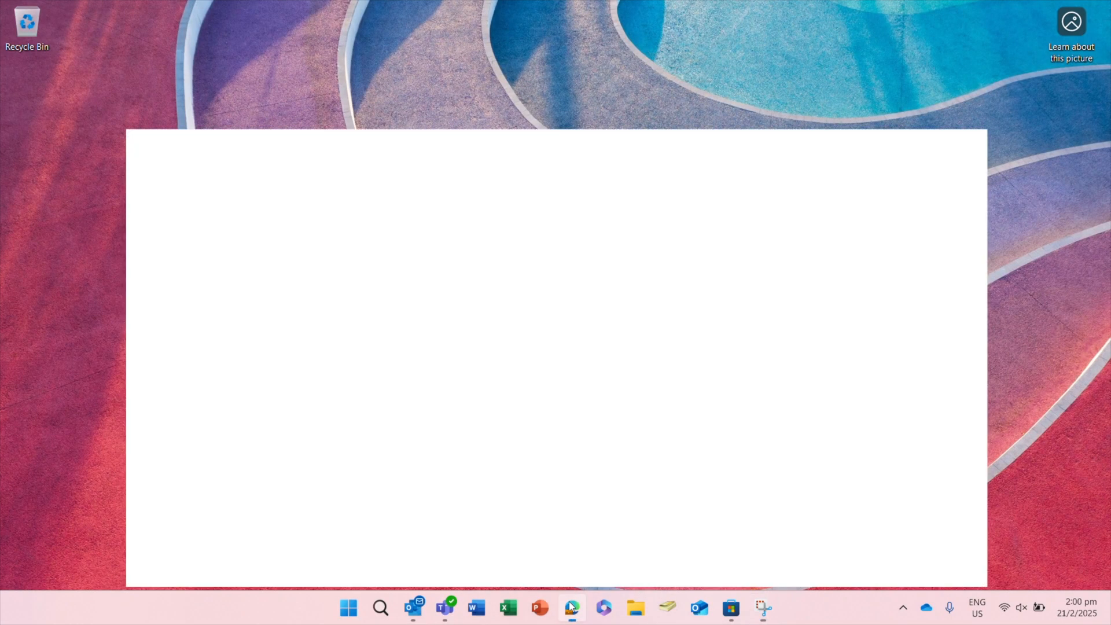
click(571, 608)
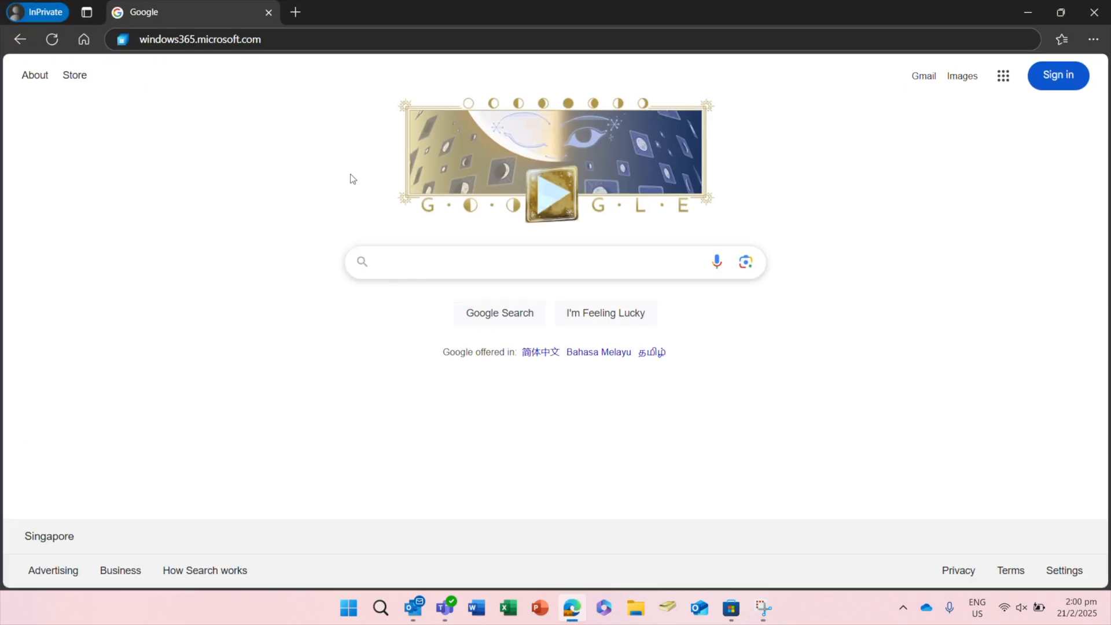
click(198, 38)
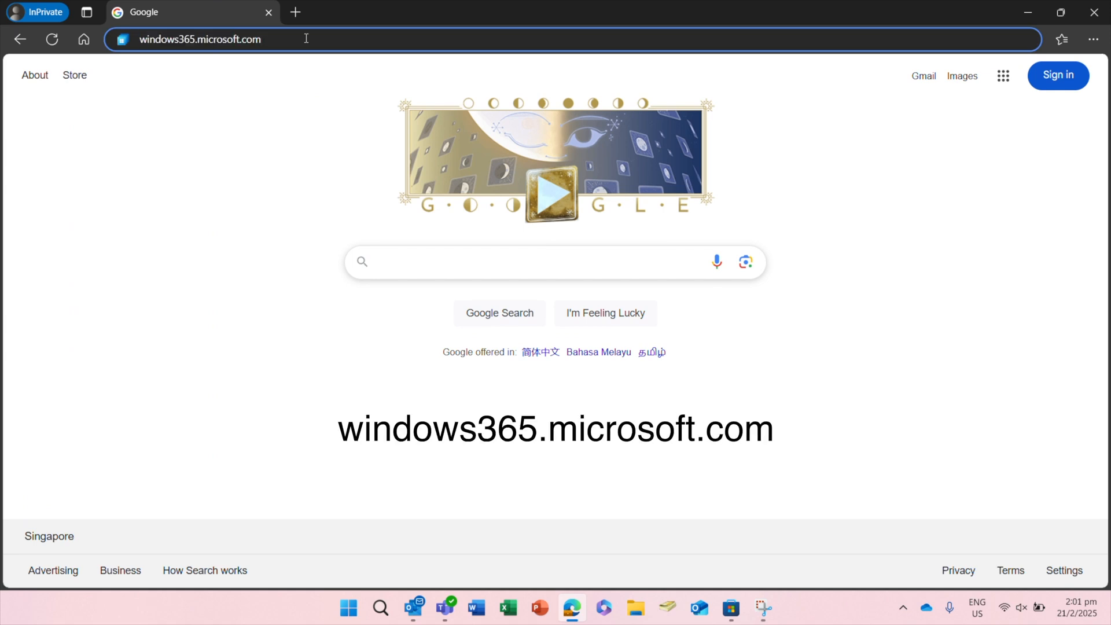
key(Enter)
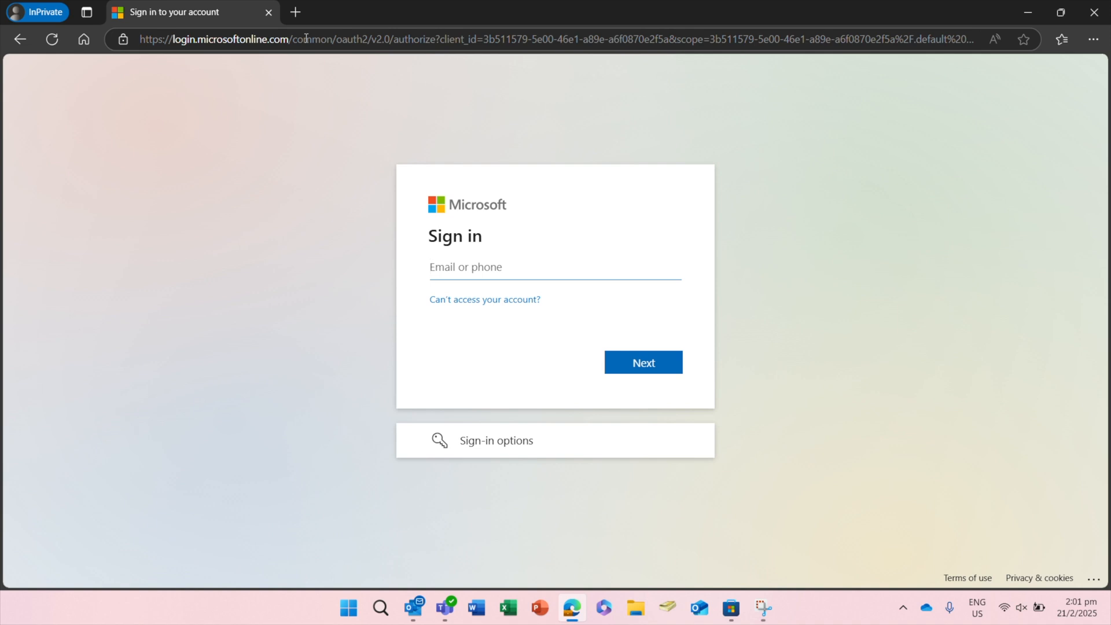
Sign in to Windows 365 with the work email and password
click(554, 266)
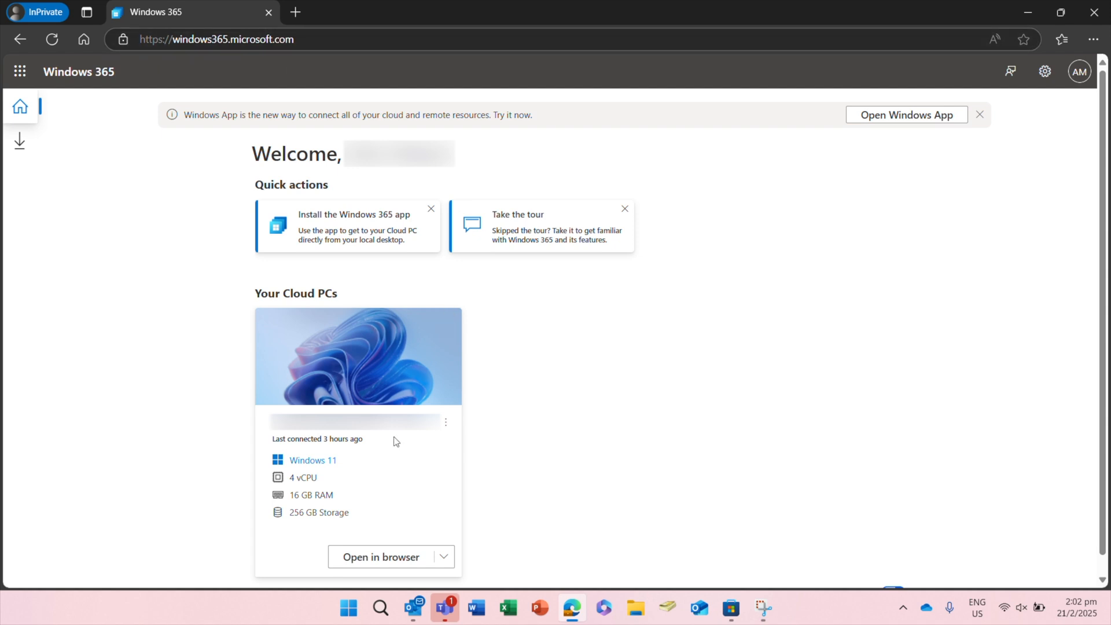
mouse_move(381, 557)
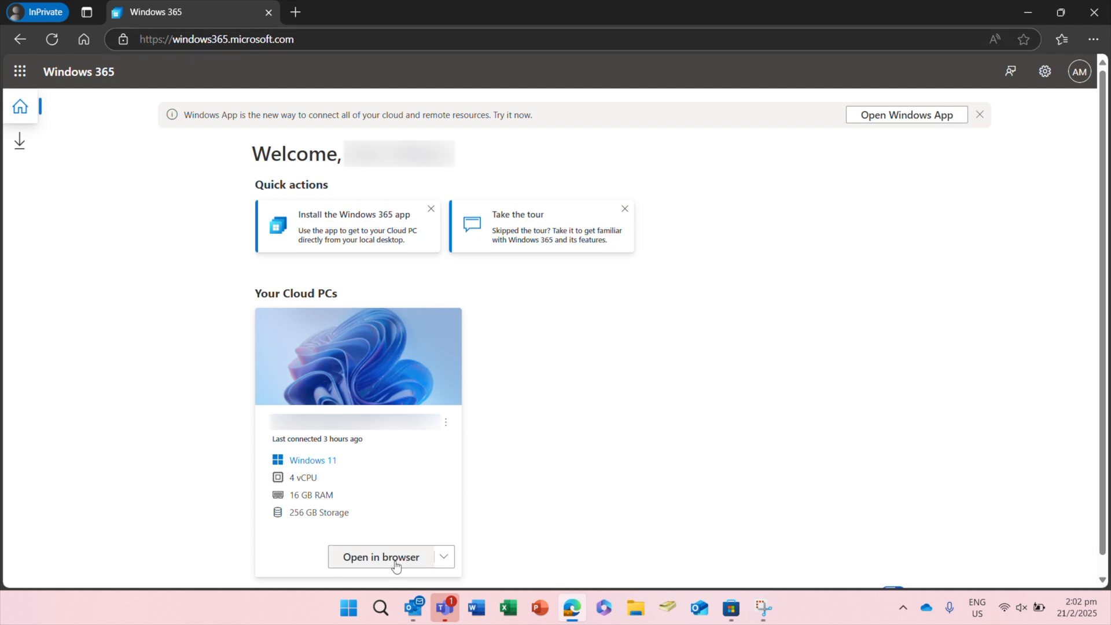
Open the Cloud PC in the browser and sign in with its password
click(381, 557)
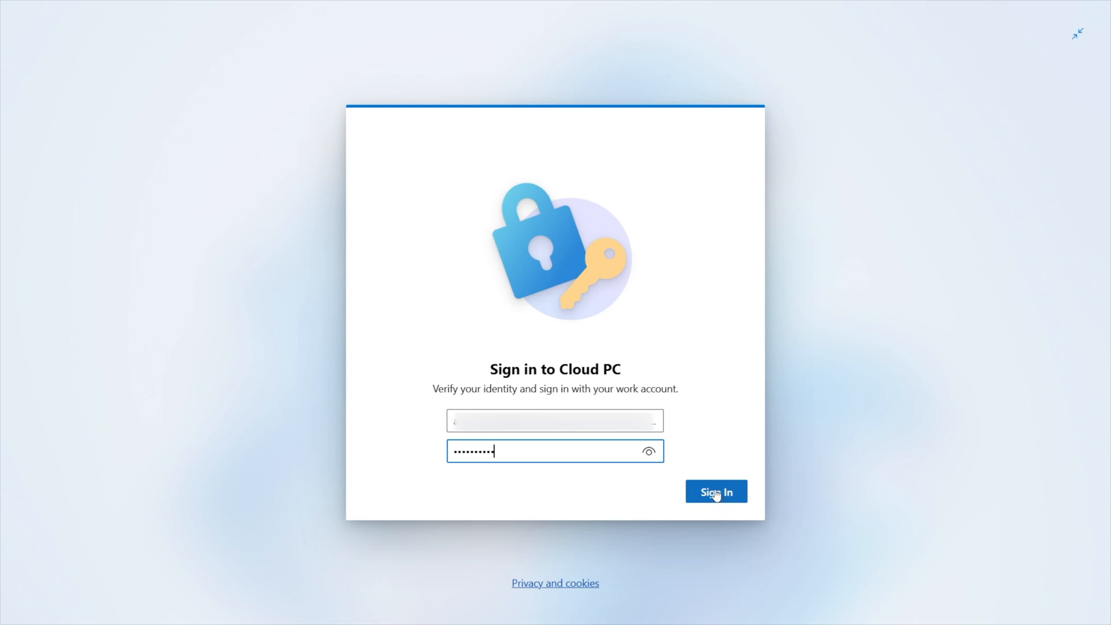
click(715, 491)
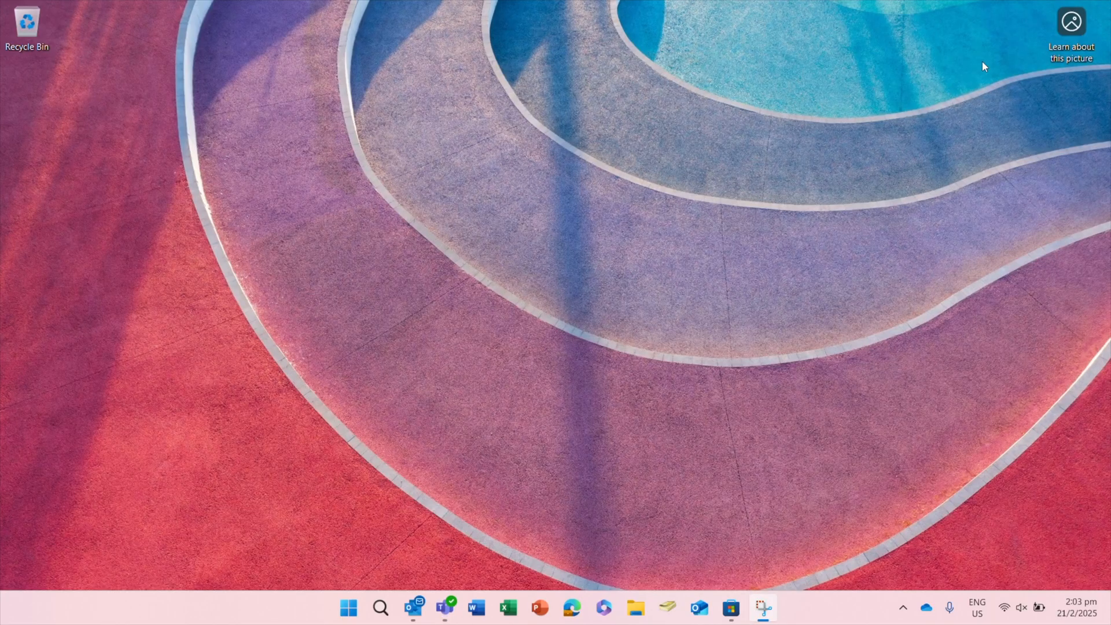
mouse_move(738, 409)
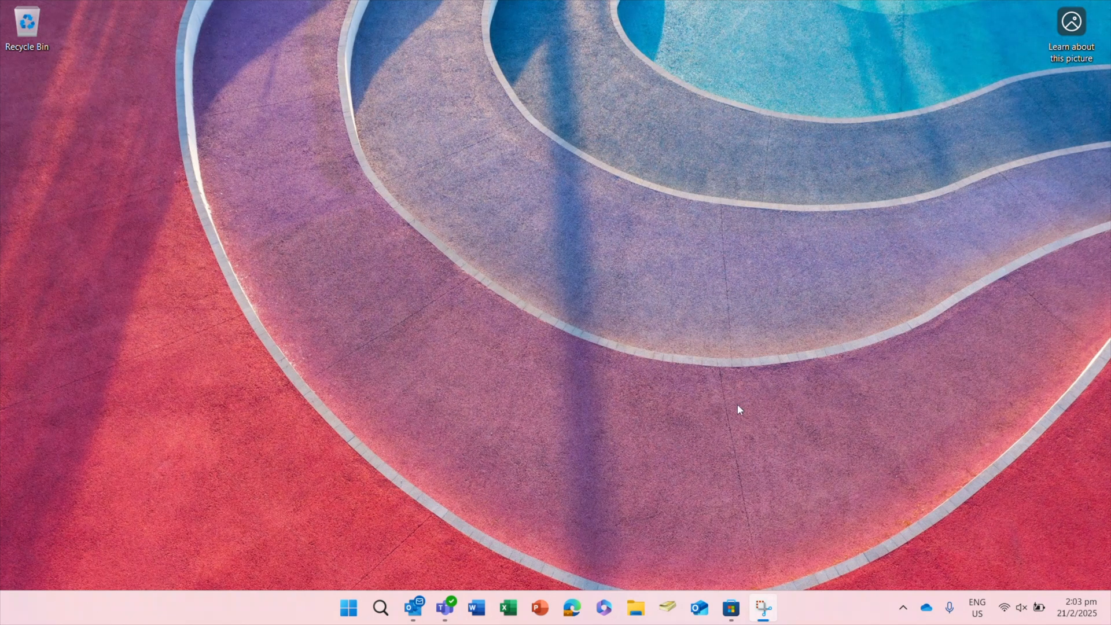
mouse_move(729, 572)
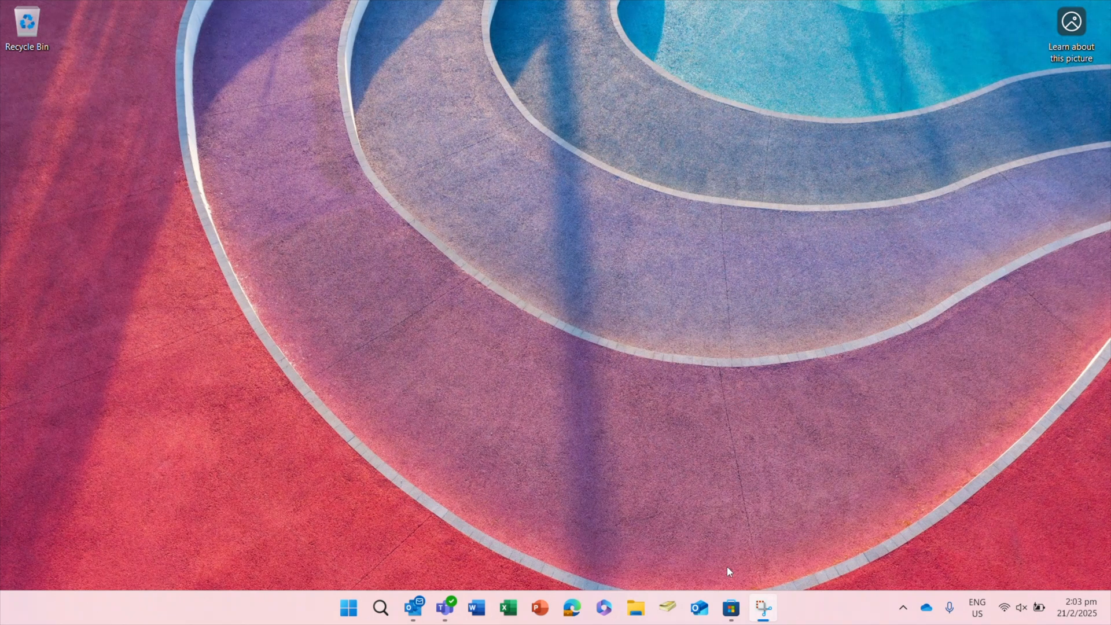
mouse_move(730, 607)
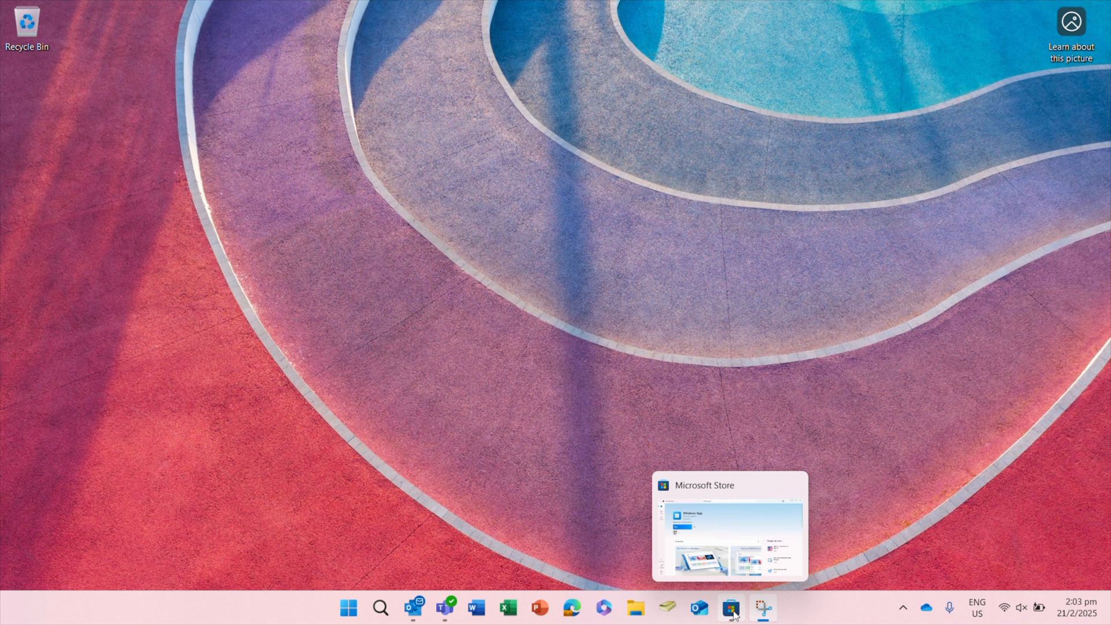
Bring up Microsoft Store from the taskbar and maximize the Windows App page
click(731, 608)
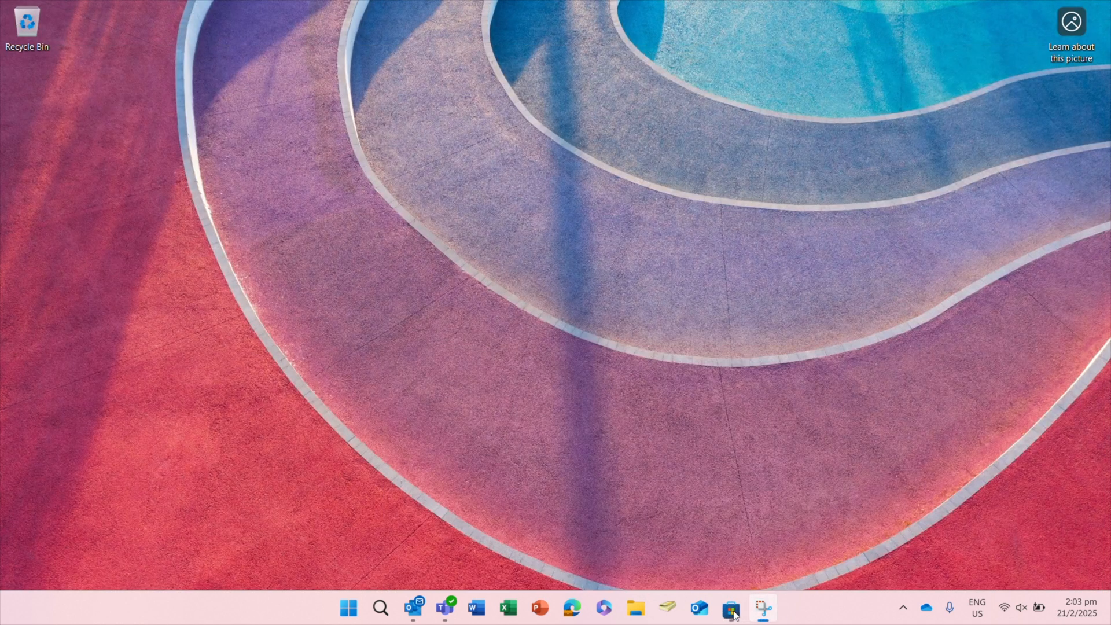
click(731, 608)
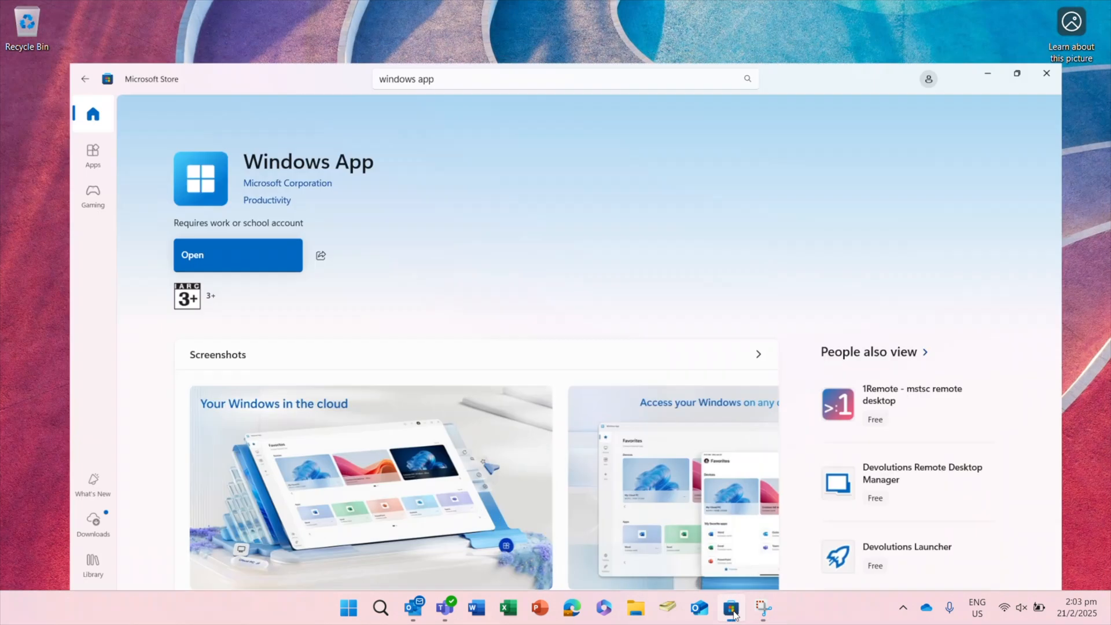
click(1016, 73)
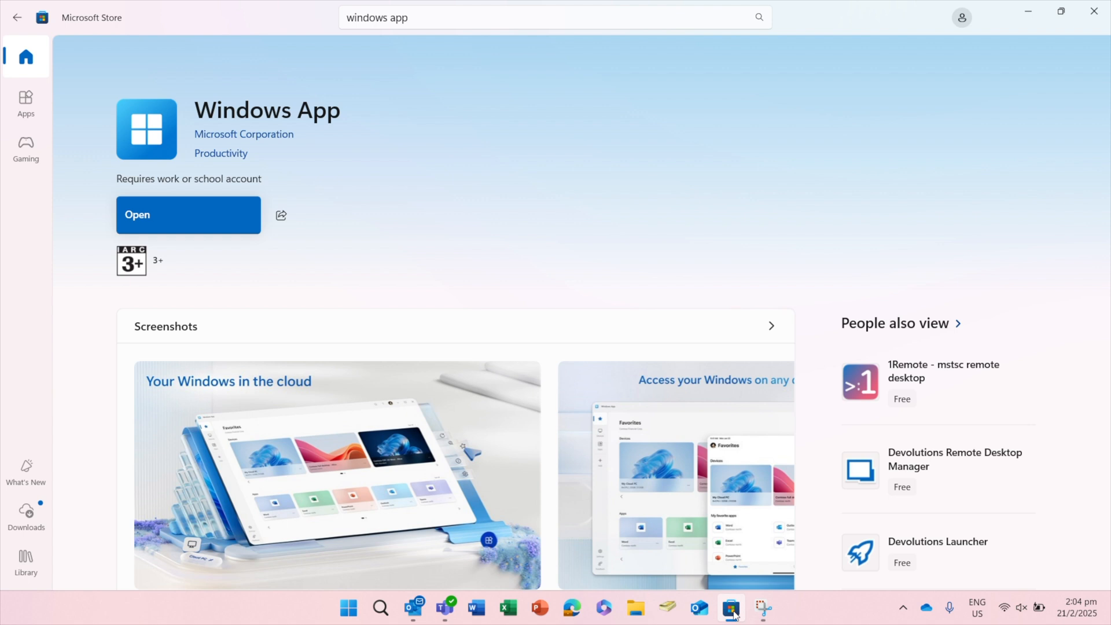
mouse_move(735, 608)
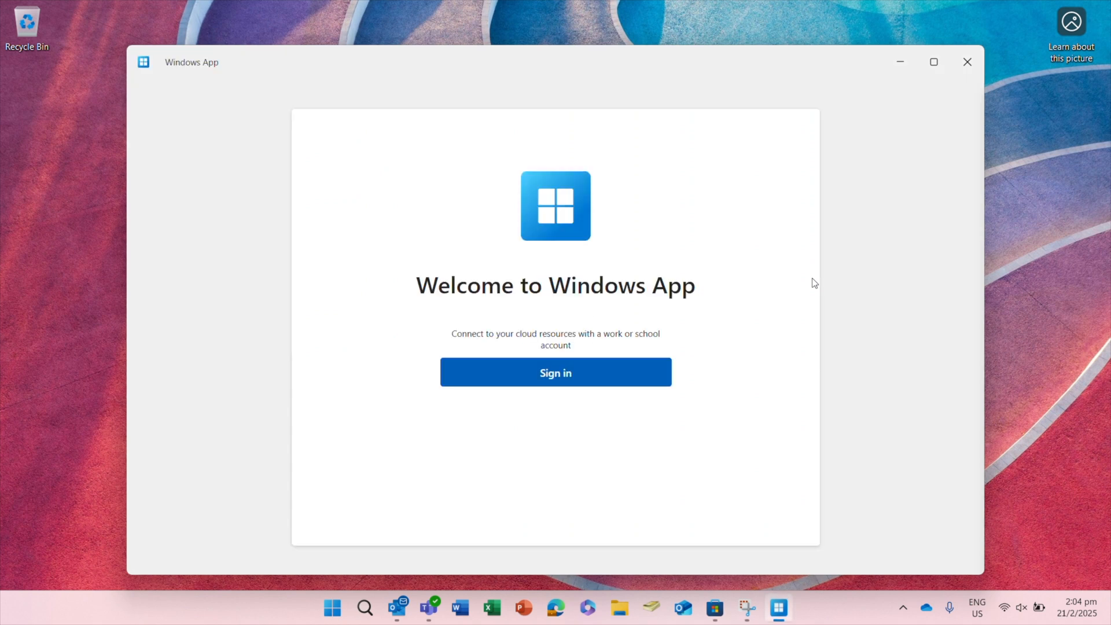
mouse_move(708, 379)
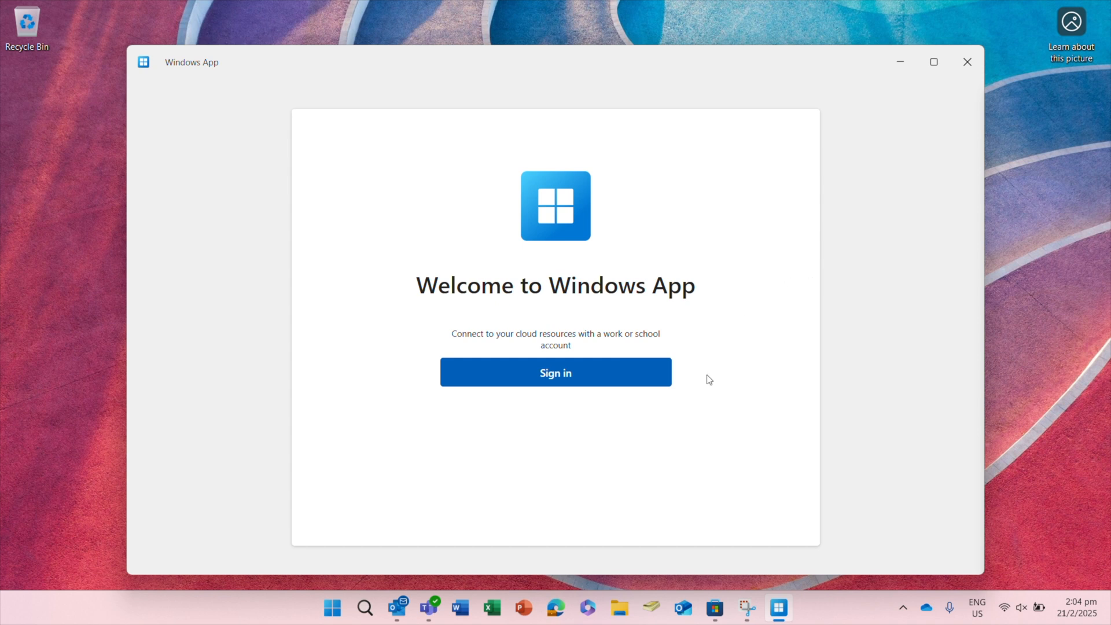
Sign in to Windows App and complete the three-step welcome tour
click(555, 371)
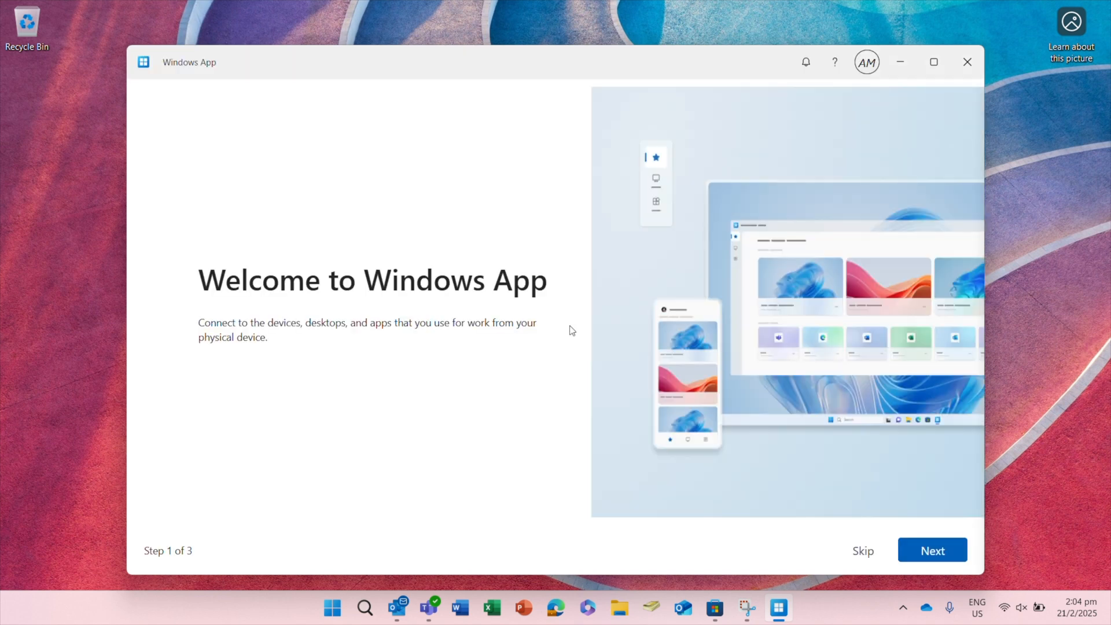
mouse_move(948, 539)
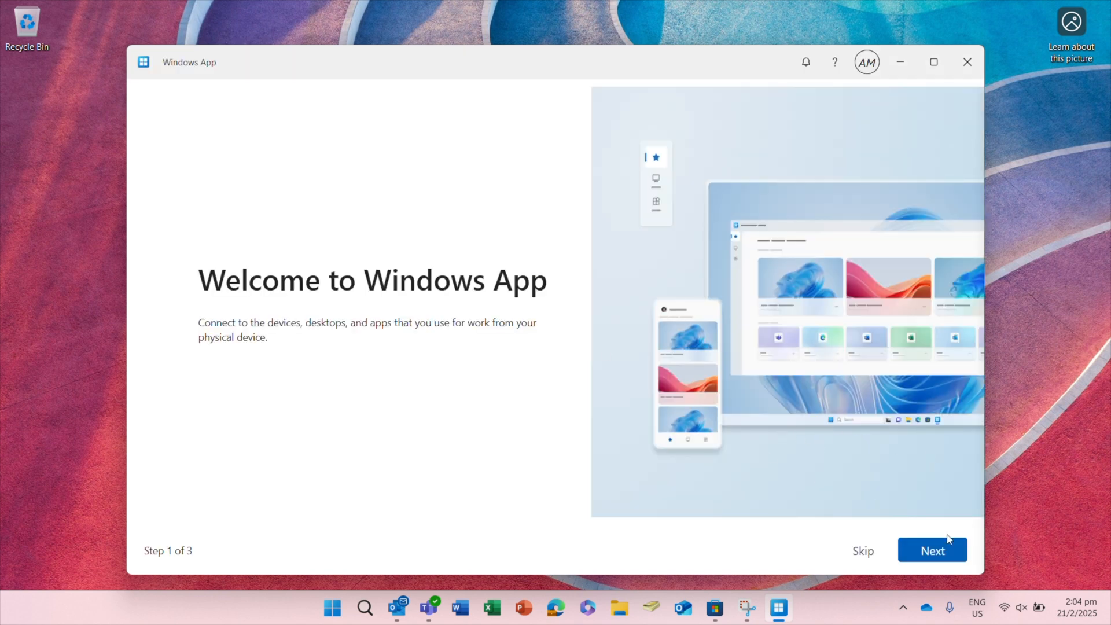
click(931, 549)
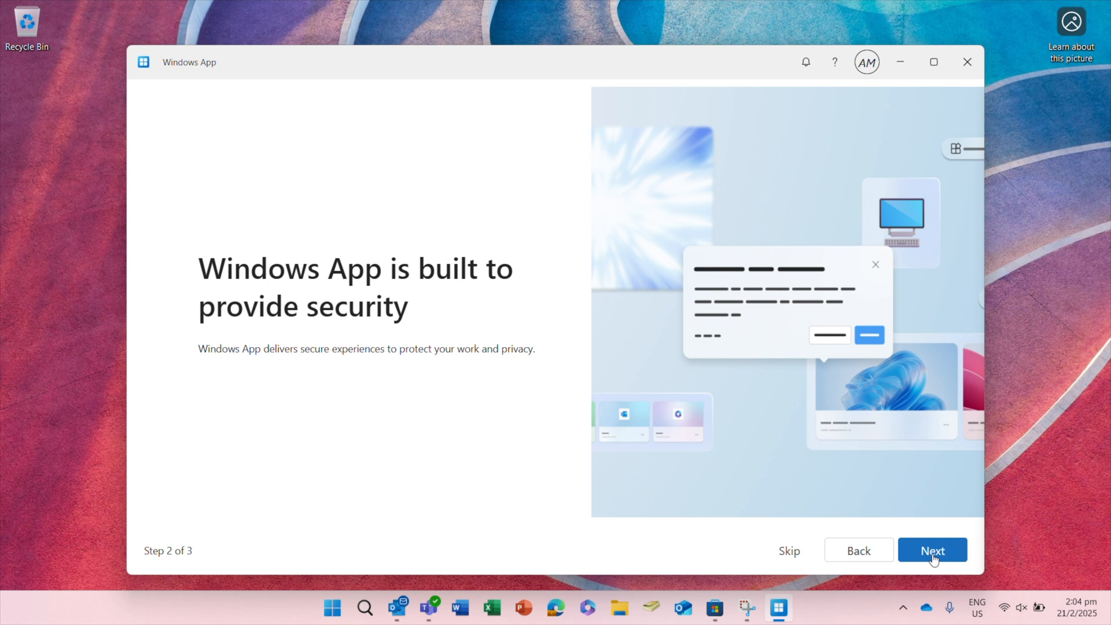
click(931, 550)
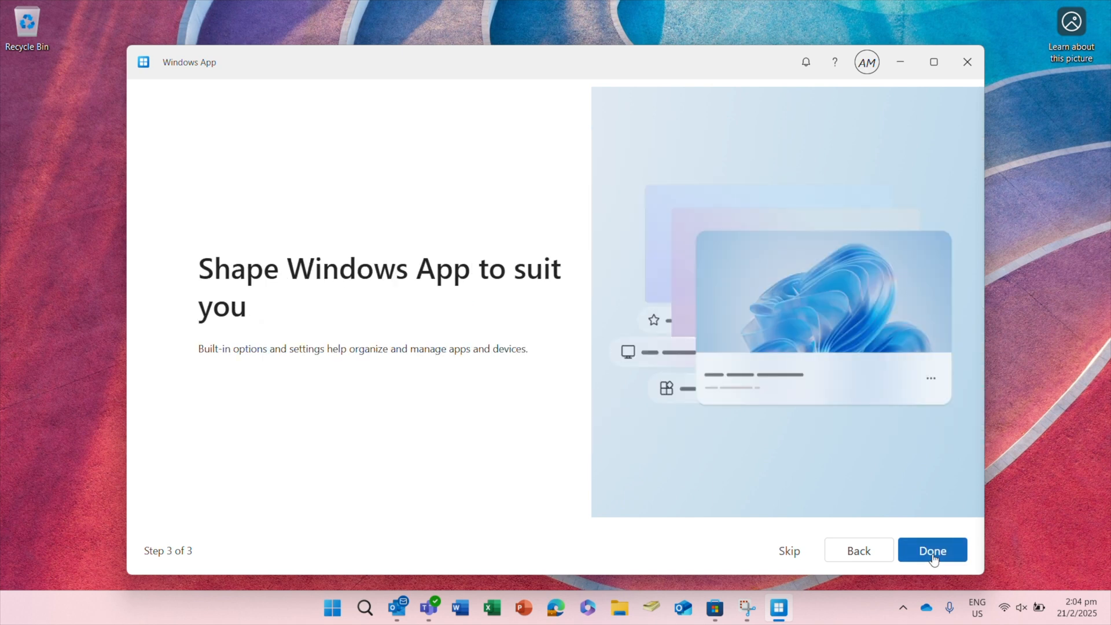
click(931, 550)
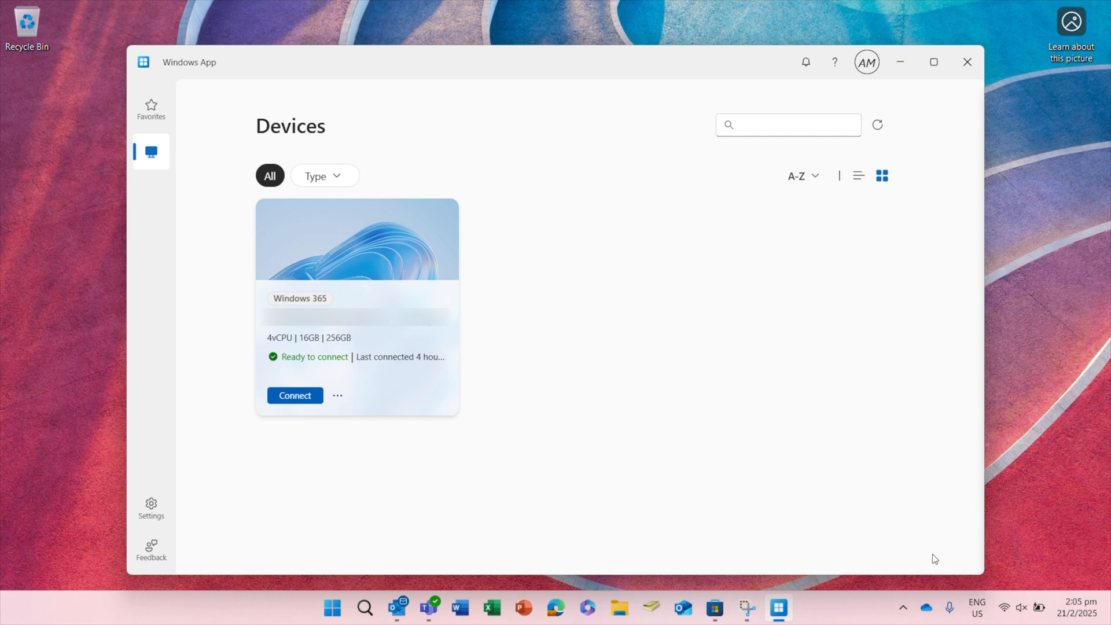
mouse_move(296, 404)
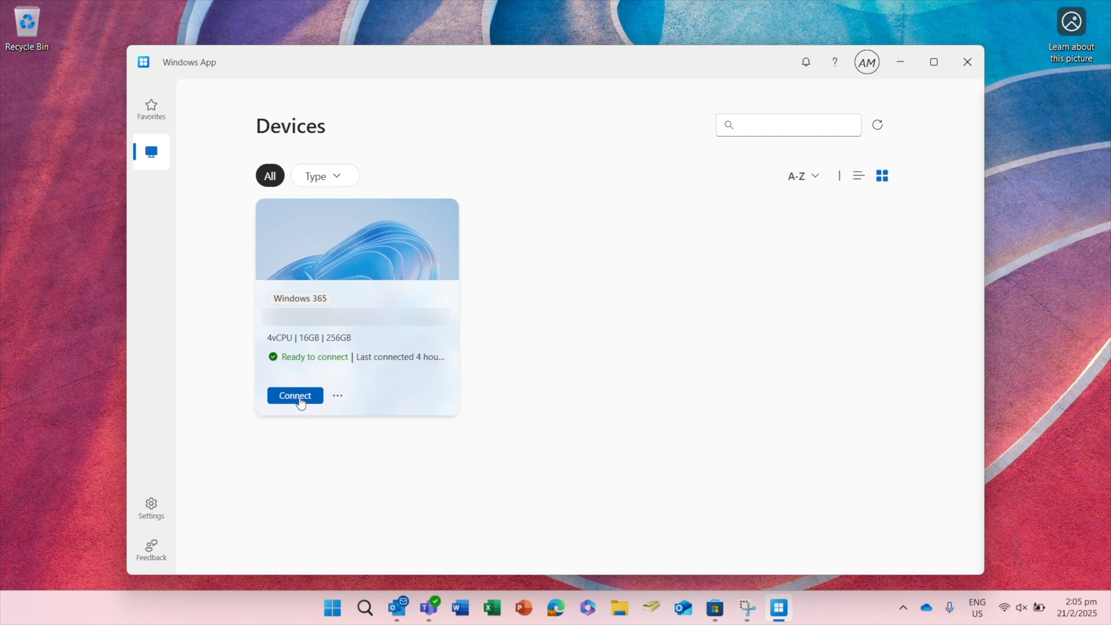
Connect to the Windows 365 Cloud PC from its device card
click(294, 395)
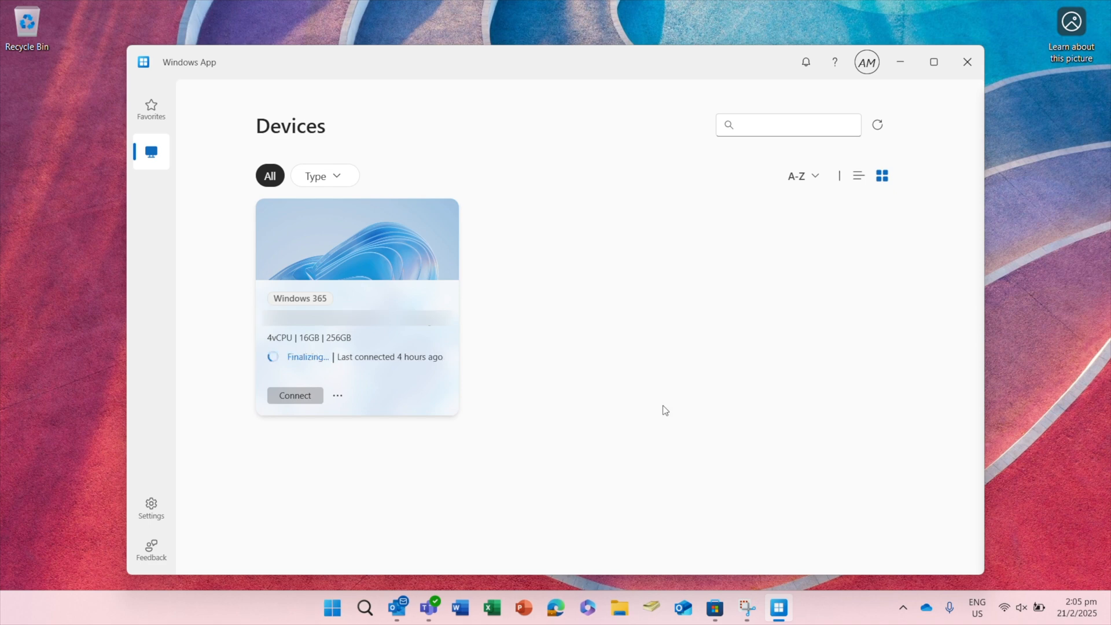
click(294, 395)
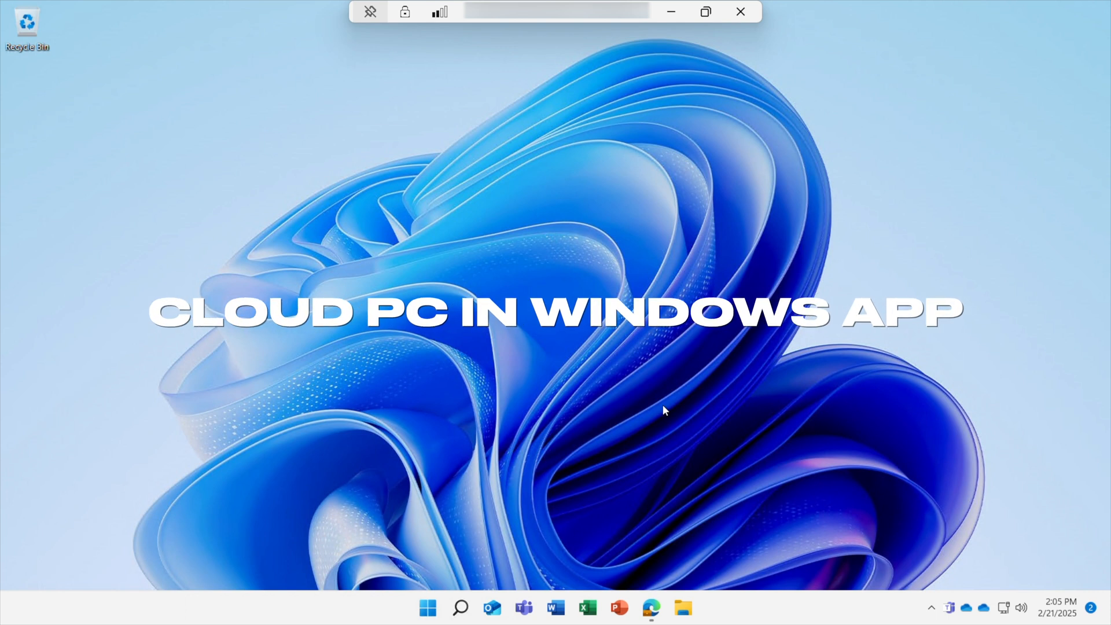
mouse_move(733, 253)
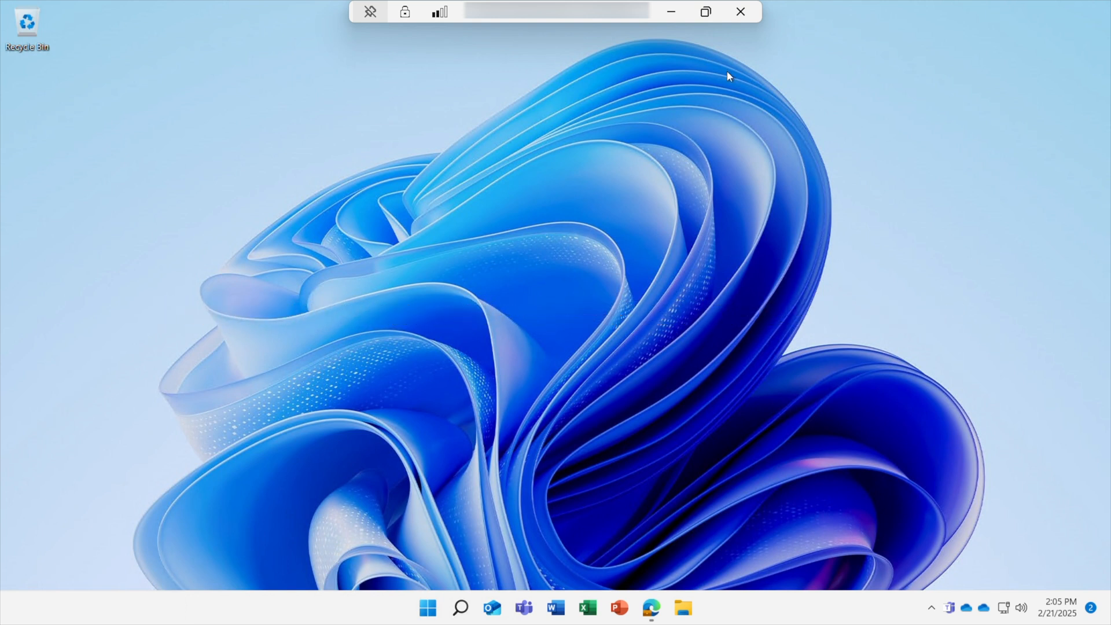
Close the connection bar and confirm the Remote Desktop disconnect prompt
click(741, 12)
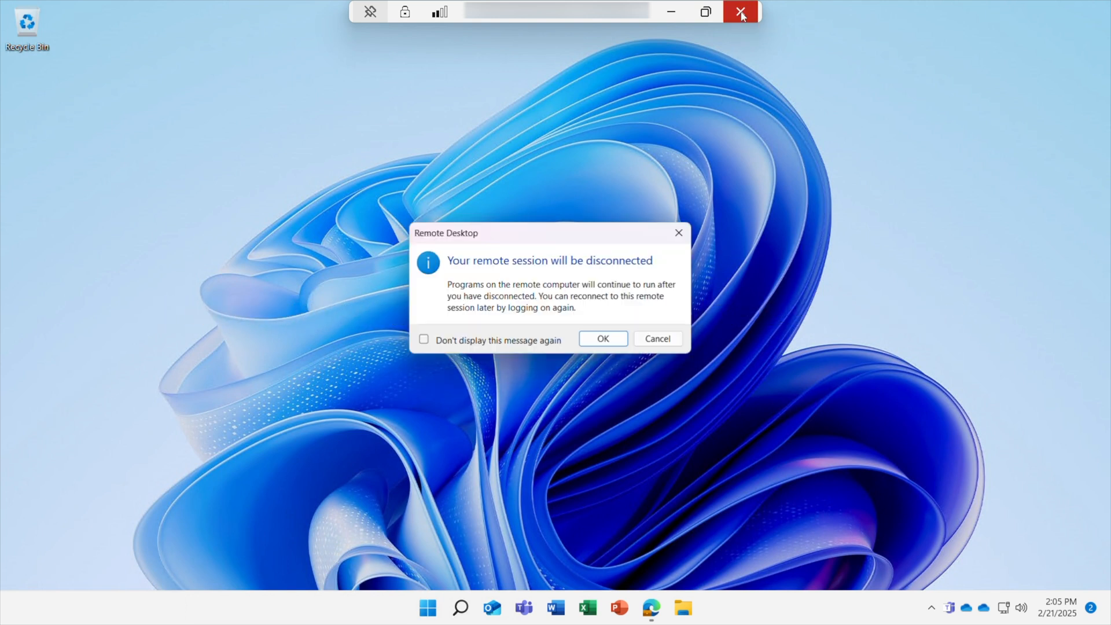
click(602, 338)
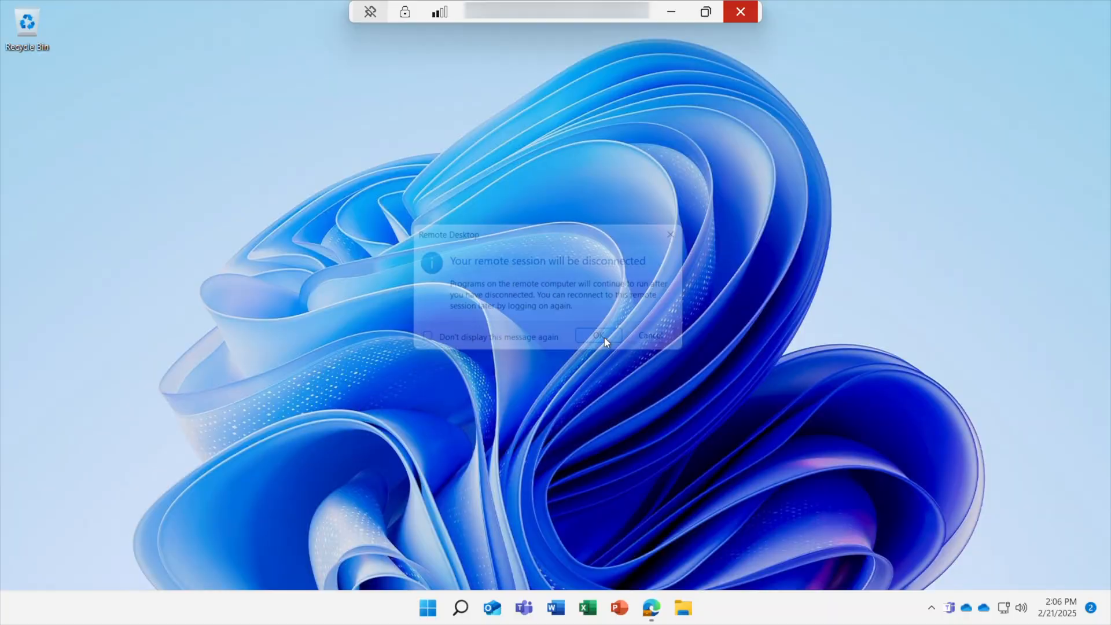
click(596, 335)
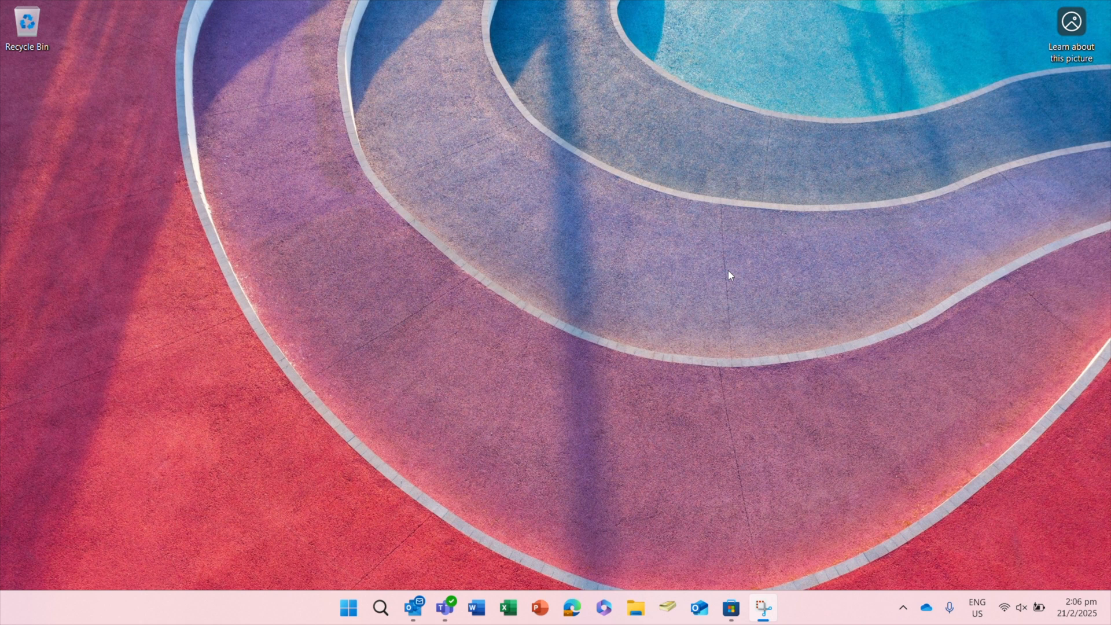
mouse_move(545, 94)
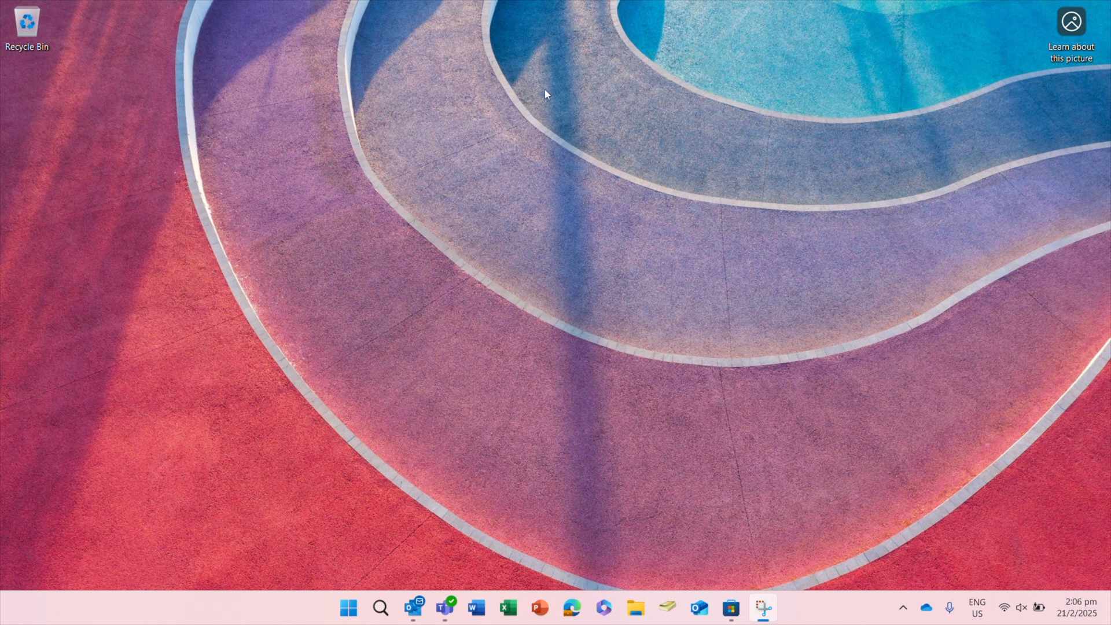
mouse_move(513, 56)
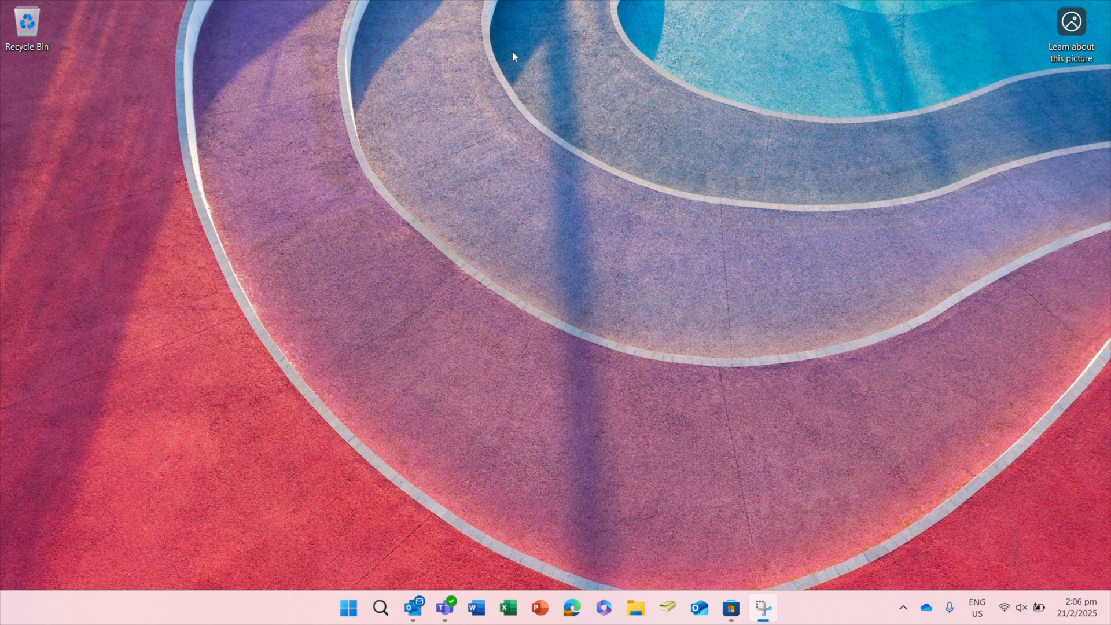